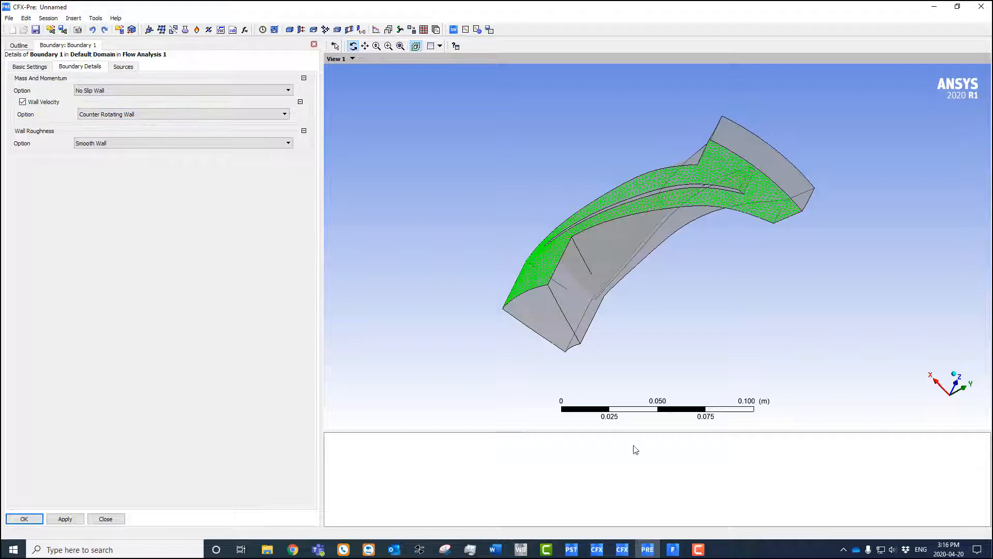
mouse_move(673, 549)
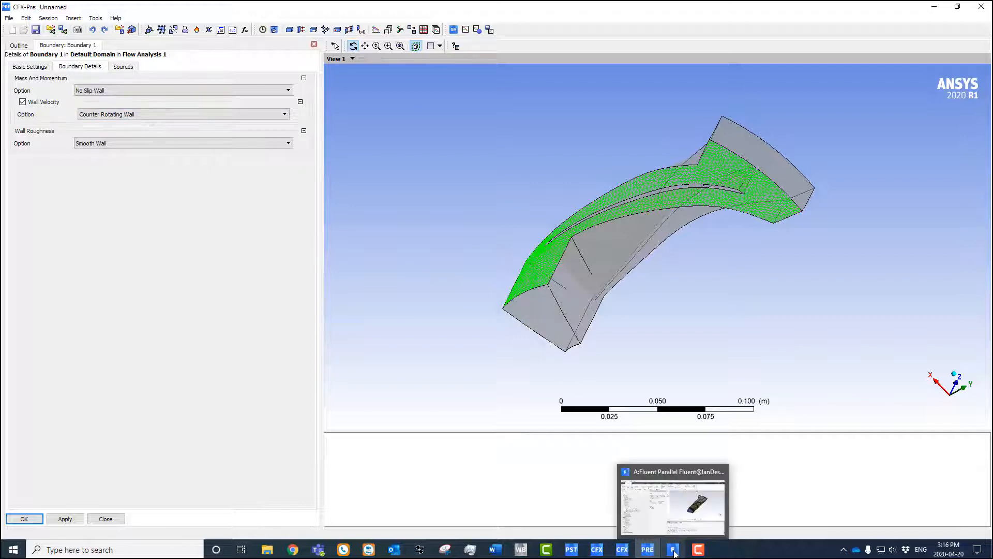
Switch from CFX-Pre to the running Fluent session via the taskbar.
click(673, 550)
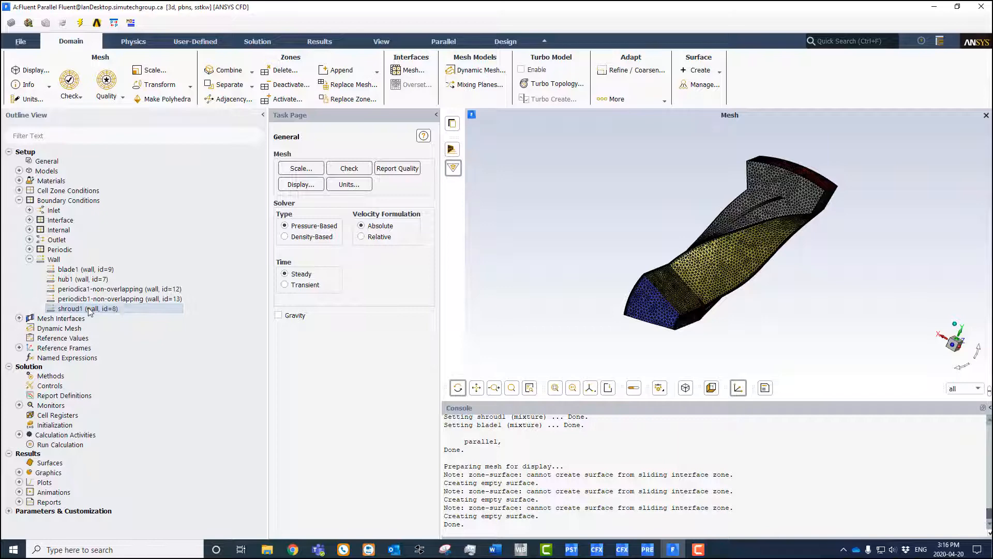
Set the shroud1 wall boundary to Moving Wall under Wall Motion.
double_click(86, 308)
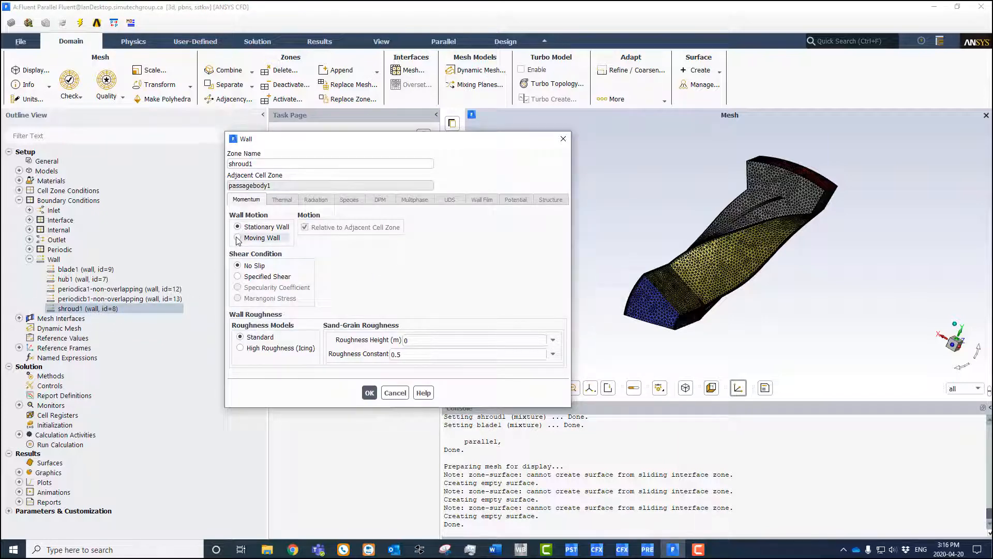
click(238, 238)
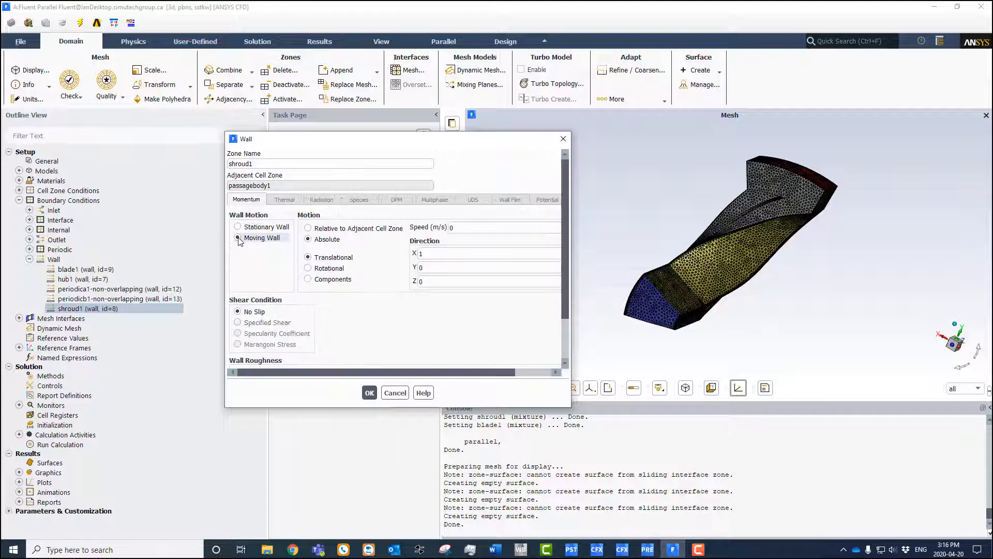
click(238, 238)
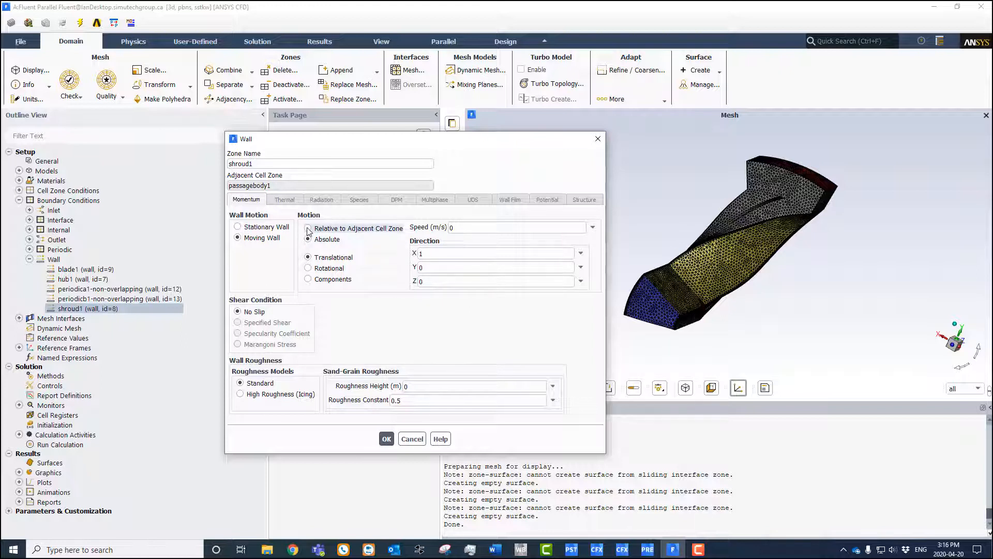
Keep shroud1 motion Absolute (not relative to cell zone) with speed 0 m/s.
click(308, 239)
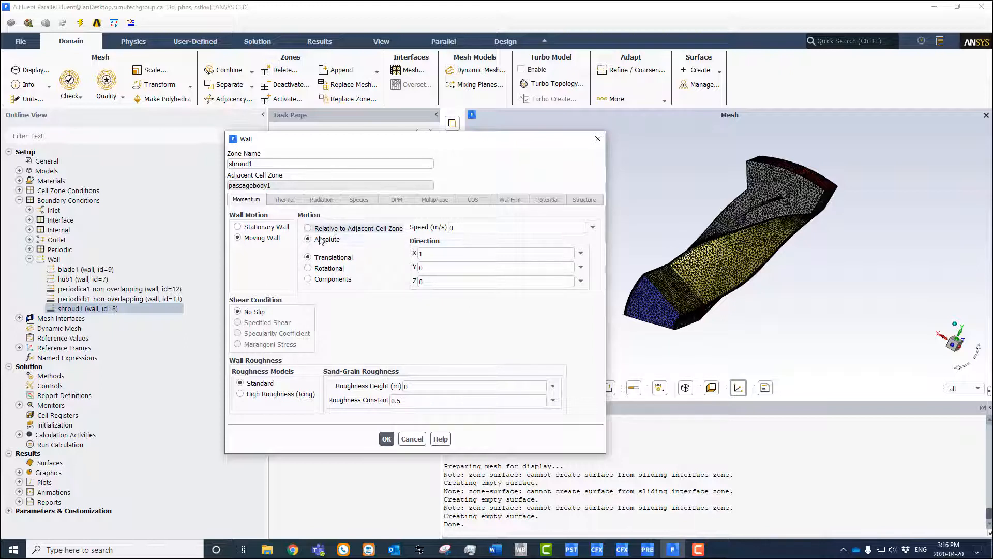
click(513, 227)
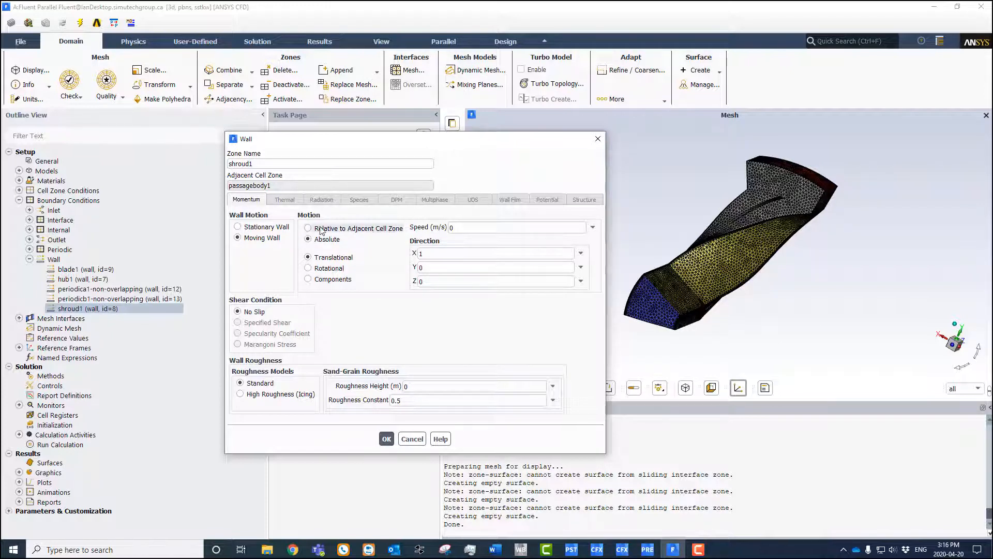
click(513, 227)
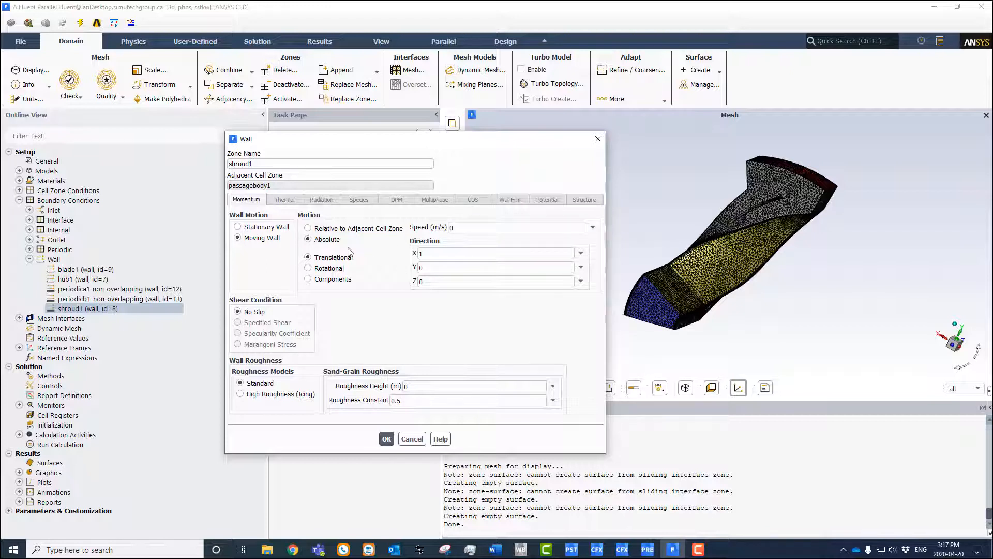
click(507, 226)
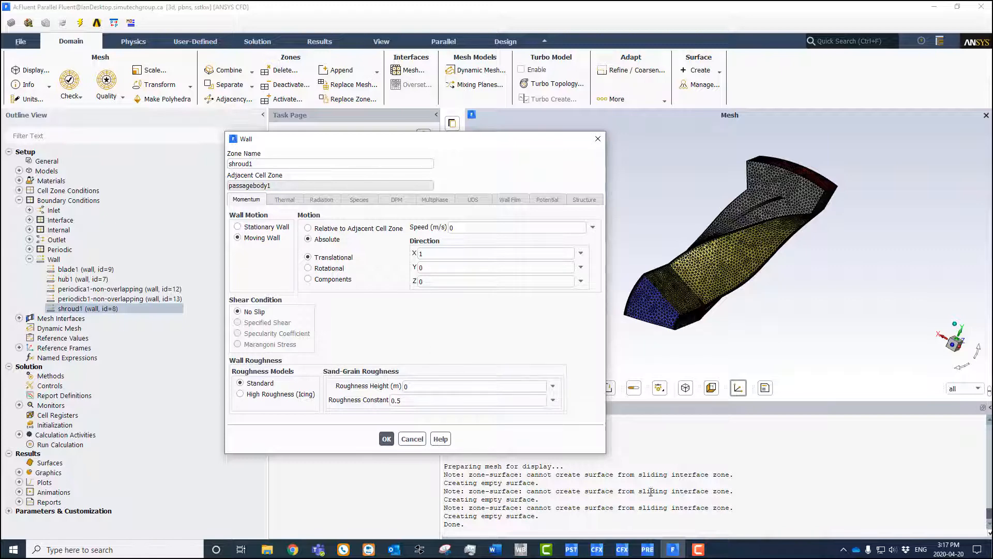
Switch to the CFD-Post results window via the taskbar.
click(572, 550)
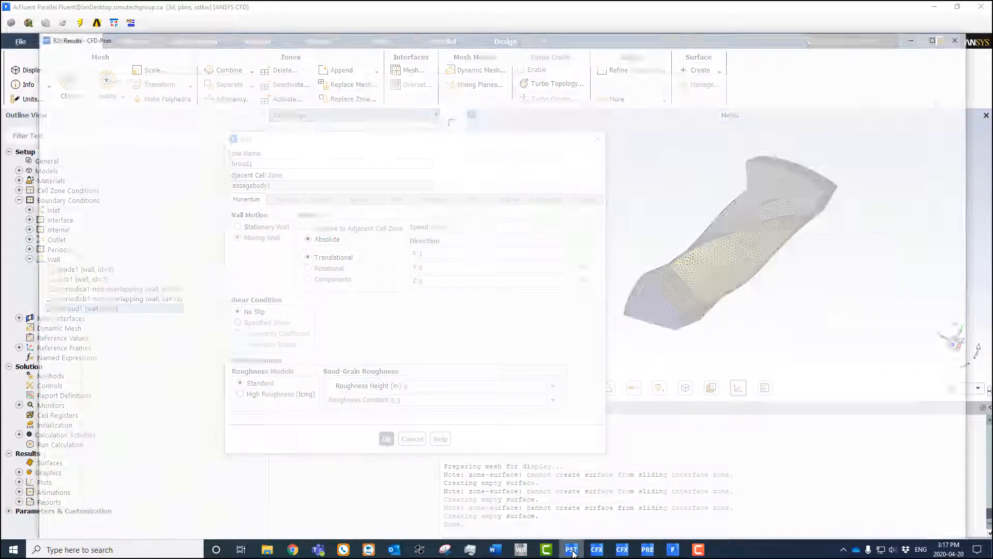